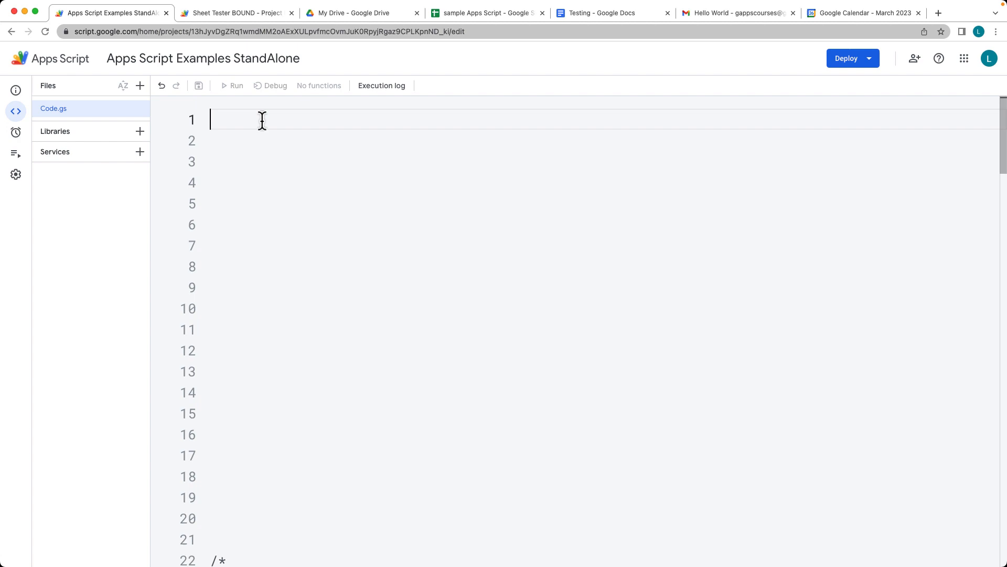
Start makeSheets with const ss = SpreadsheetApp.create('Laurence Sheet').
{"action": "type", "text": "function makeSheets(){"}
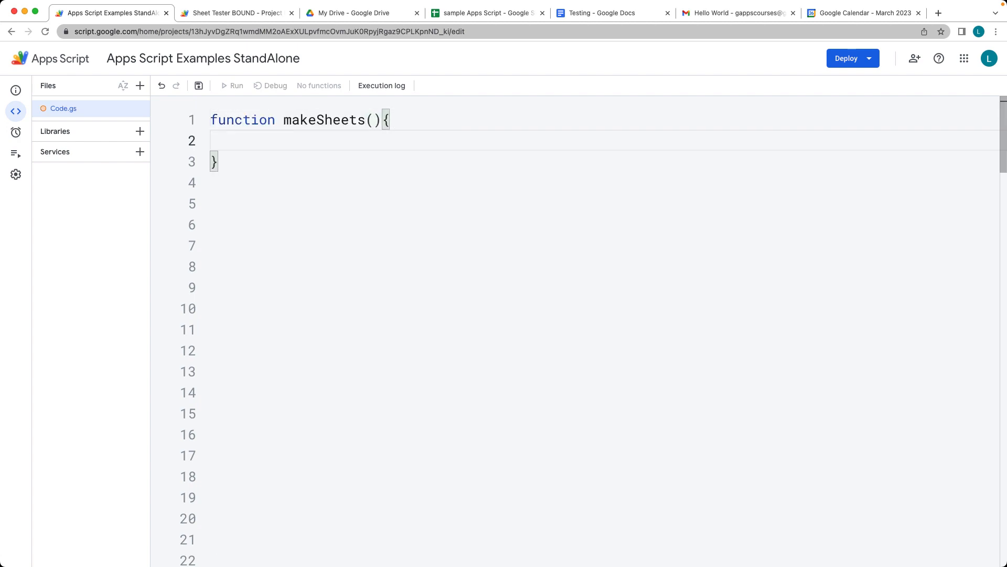
{"action": "type", "text": "const ss = SpreadsheetApp"}
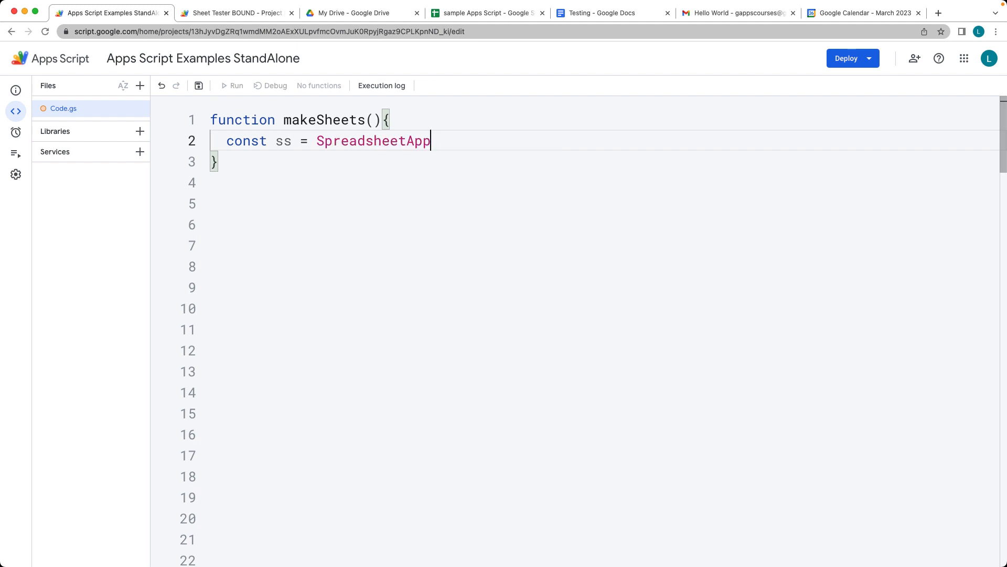
{"action": "type", "text": ".create"}
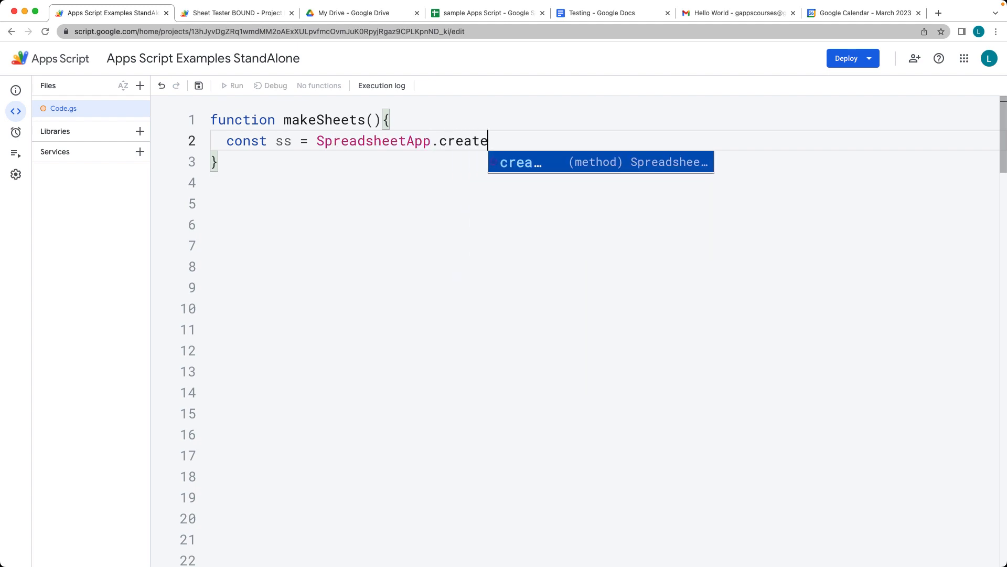
{"action": "type", "text": "('Laur')"}
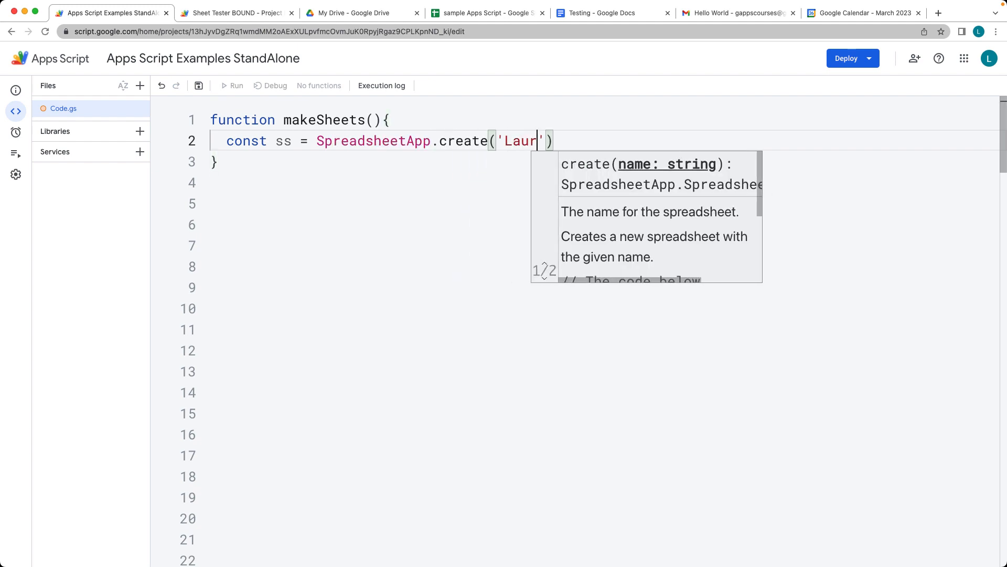
{"action": "type", "text": "ence Sheet"}
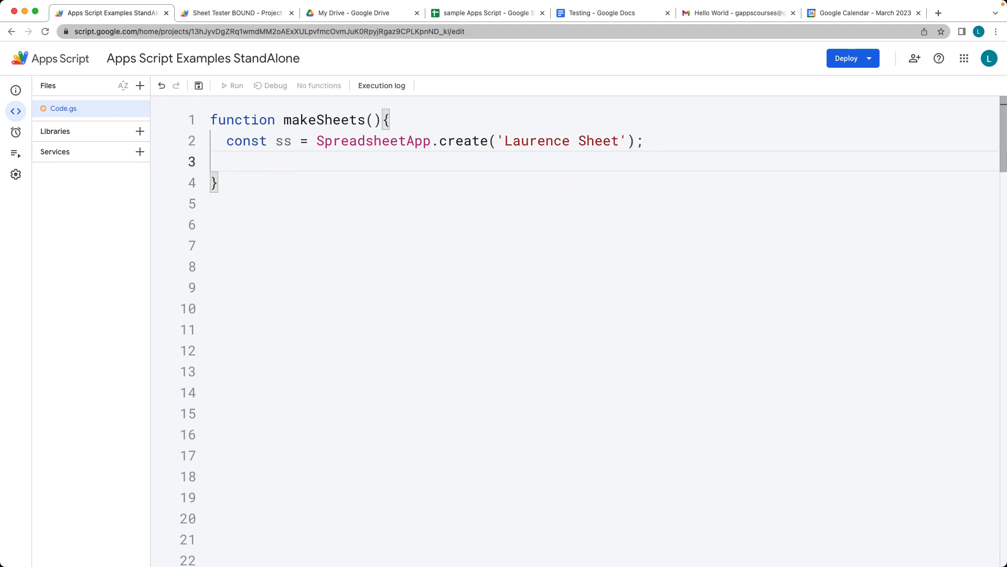
Log the new spreadsheet's ID with Logger.log(ss.getId()).
{"action": "type", "text": "Logger.log("}
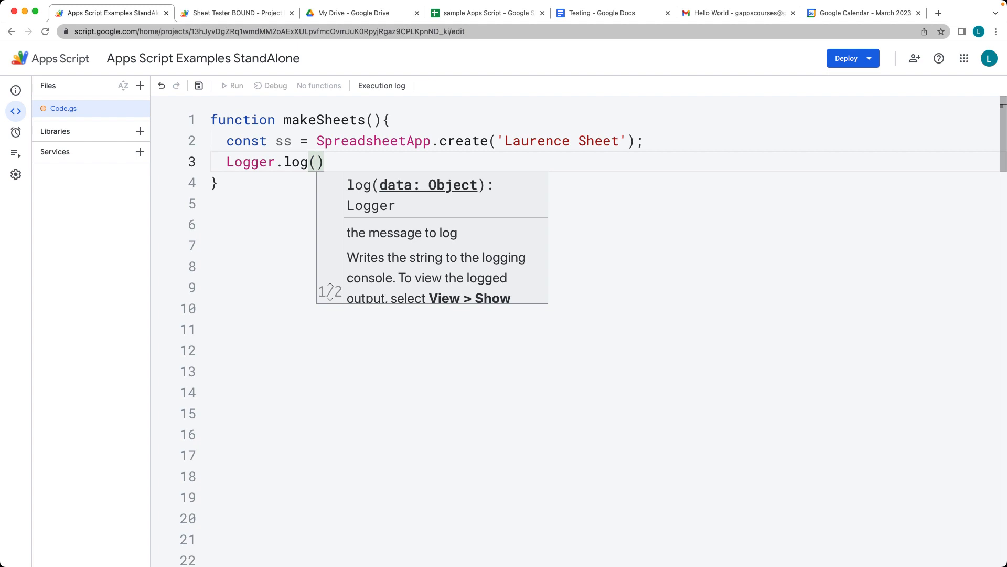
{"action": "type", "text": "ss.getId("}
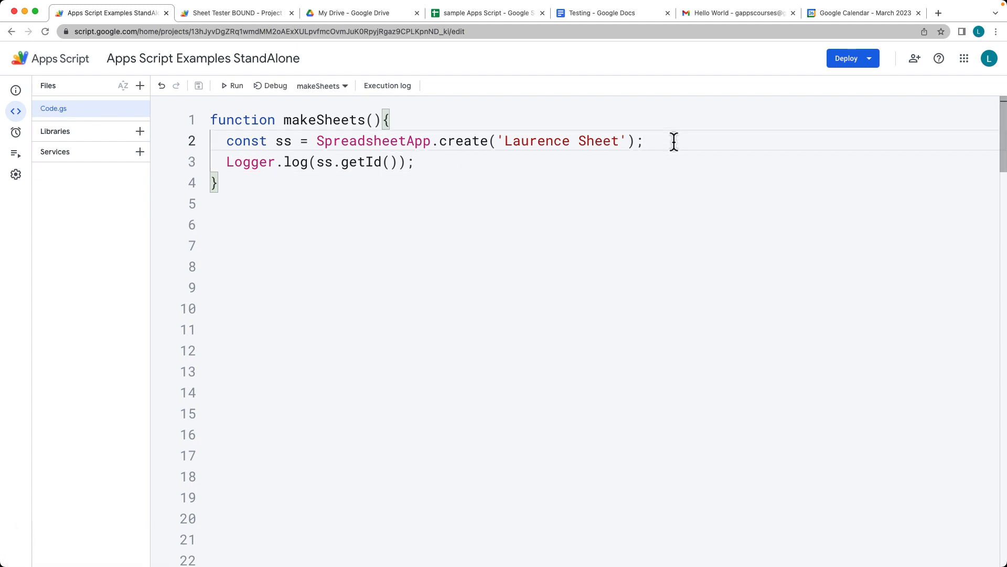
Grab the first sheet with const sheet = ss.getSheets()[0].
{"action": "type", "text": "ss."}
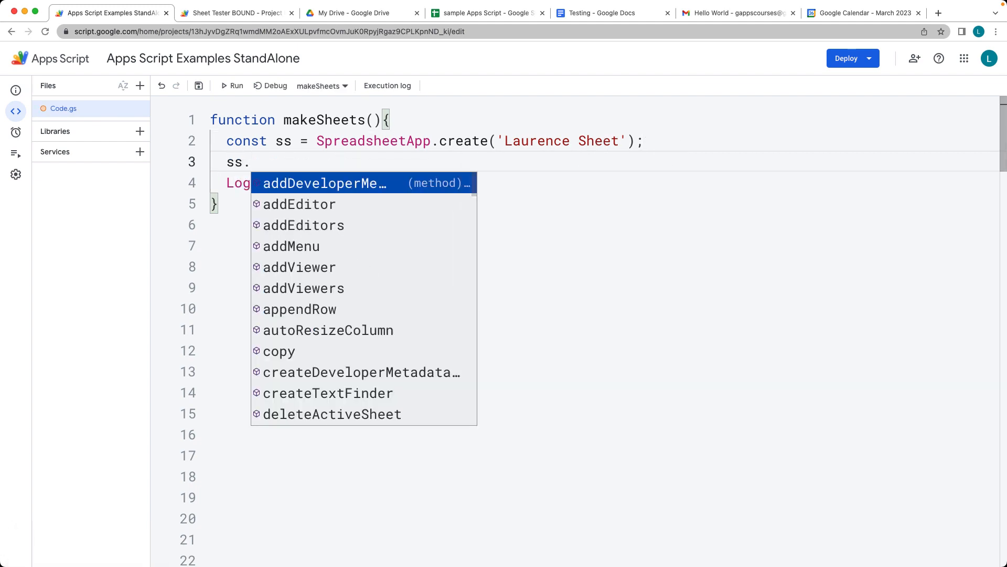
{"action": "type", "text": "const sheet ="}
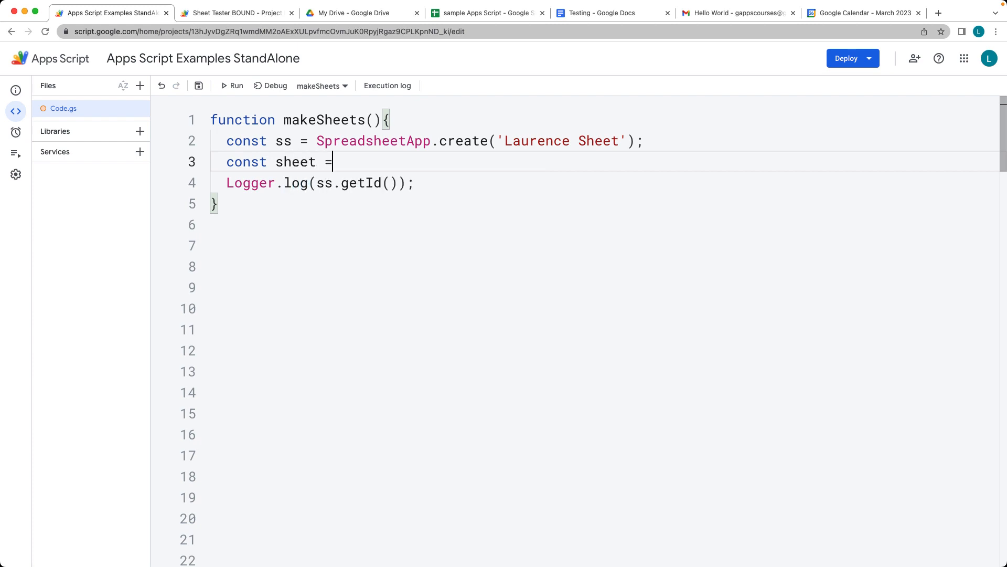
{"action": "type", "text": "ss."}
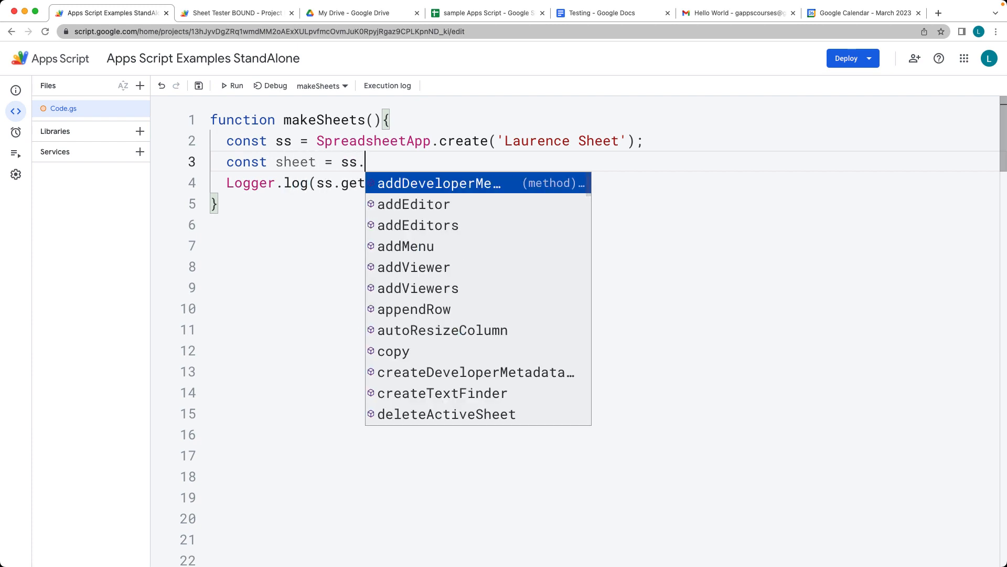
{"action": "type", "text": "getSheets"}
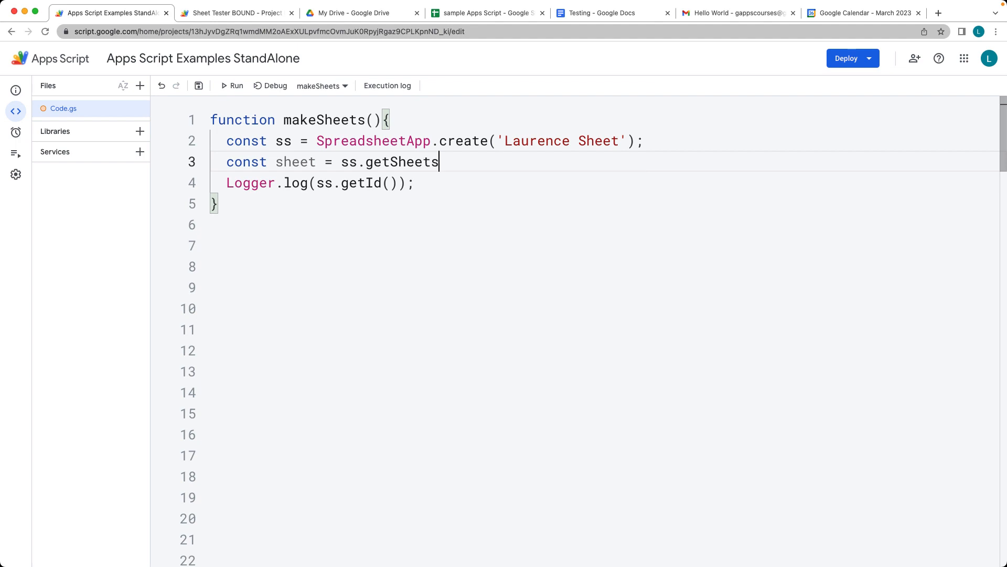
{"action": "type", "text": "()["}
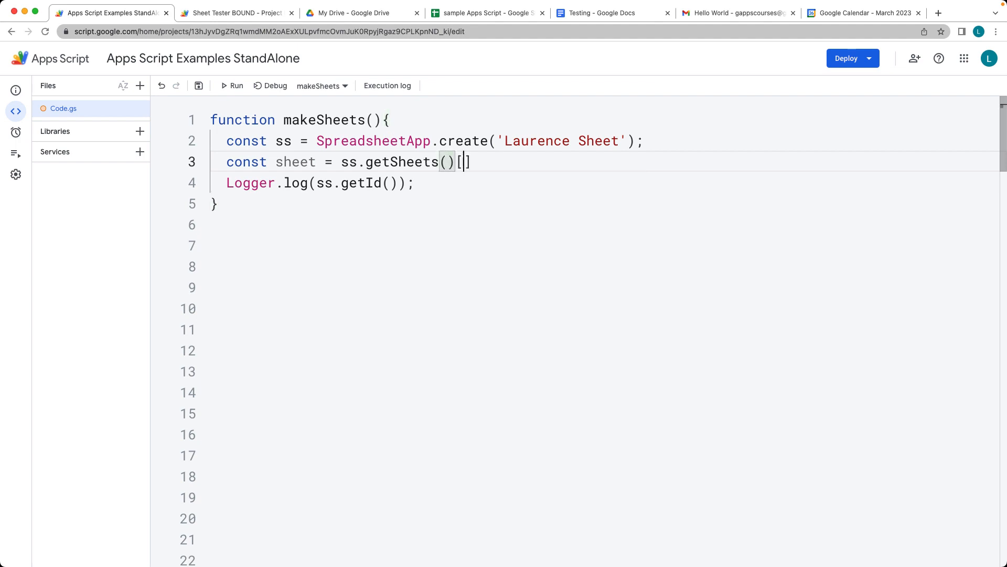
{"action": "type", "text": "0;"}
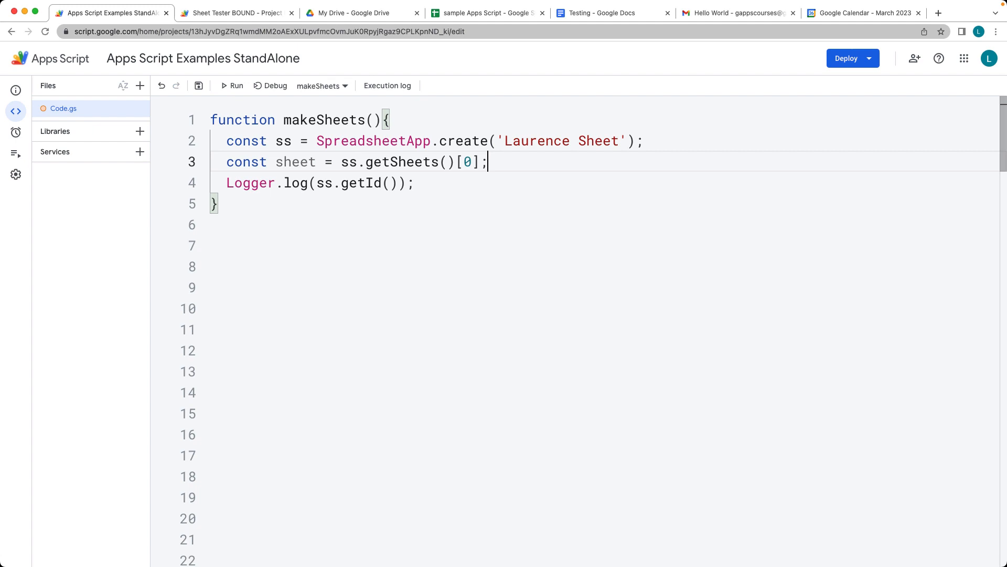
Add a sheet.appendRow() call and declare an empty const row = [] array.
{"action": "type", "text": "sheet"}
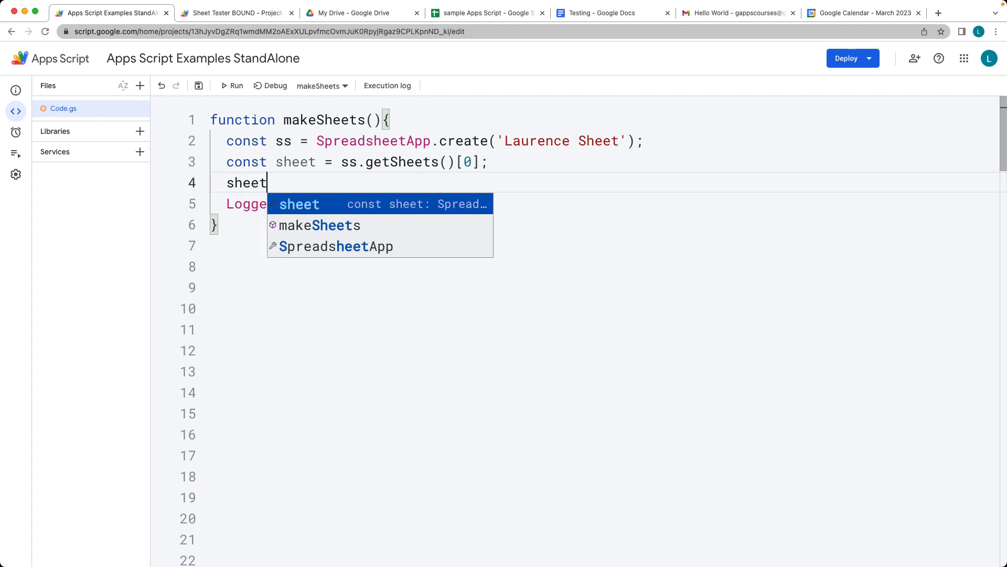
{"action": "type", "text": ".appendRow"}
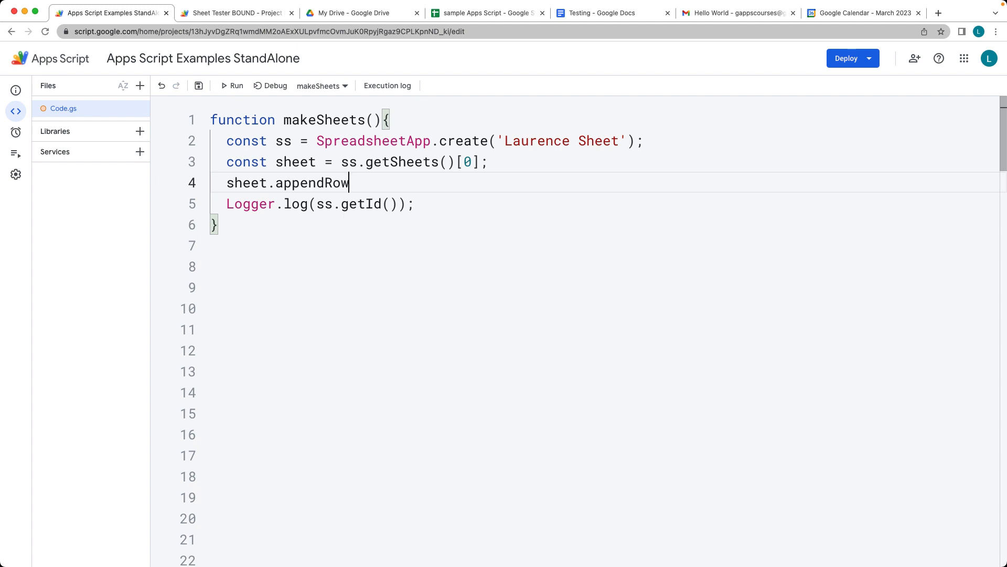
{"action": "type", "text": "();"}
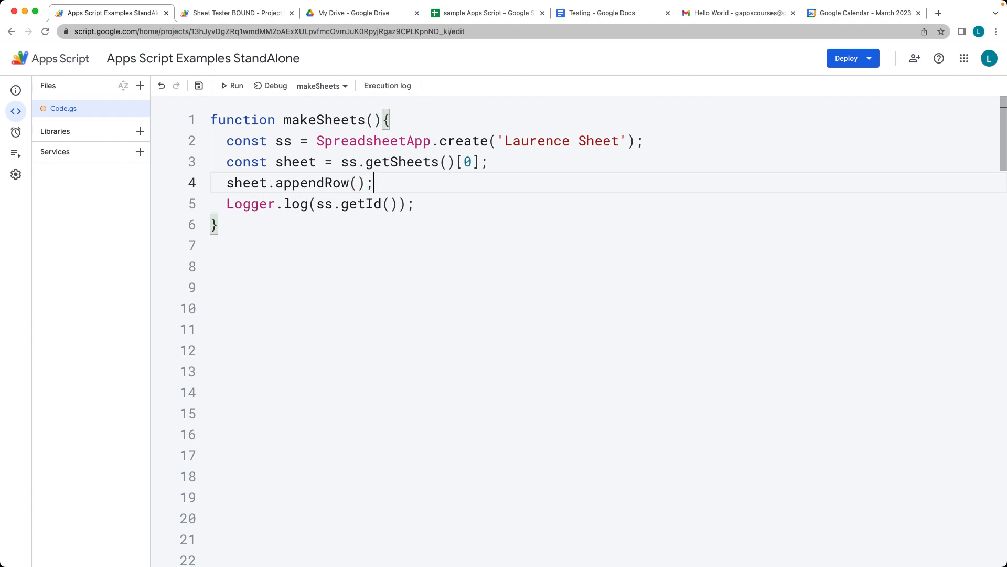
{"action": "left_click", "coordinate": [526, 162]}
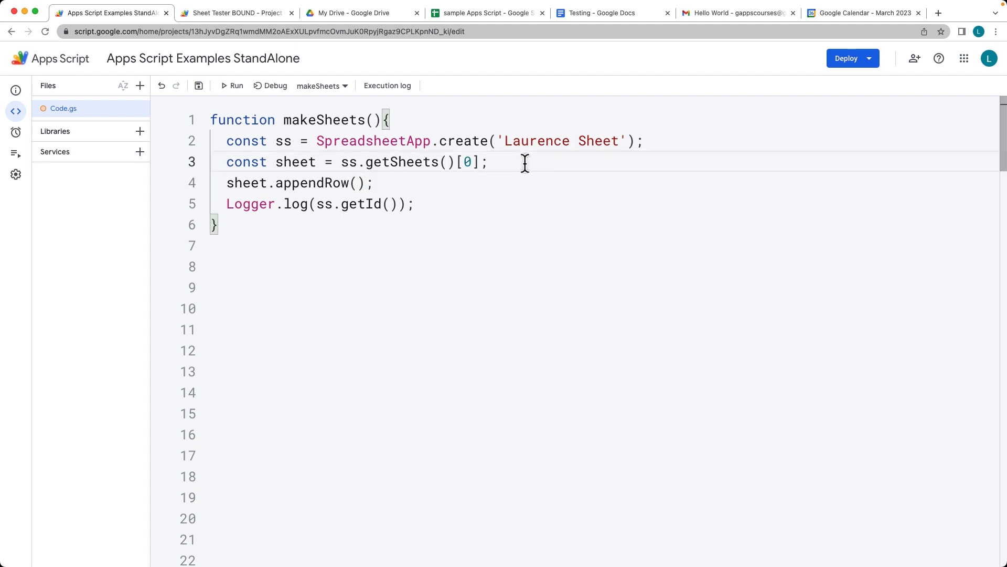
{"action": "type", "text": "const"}
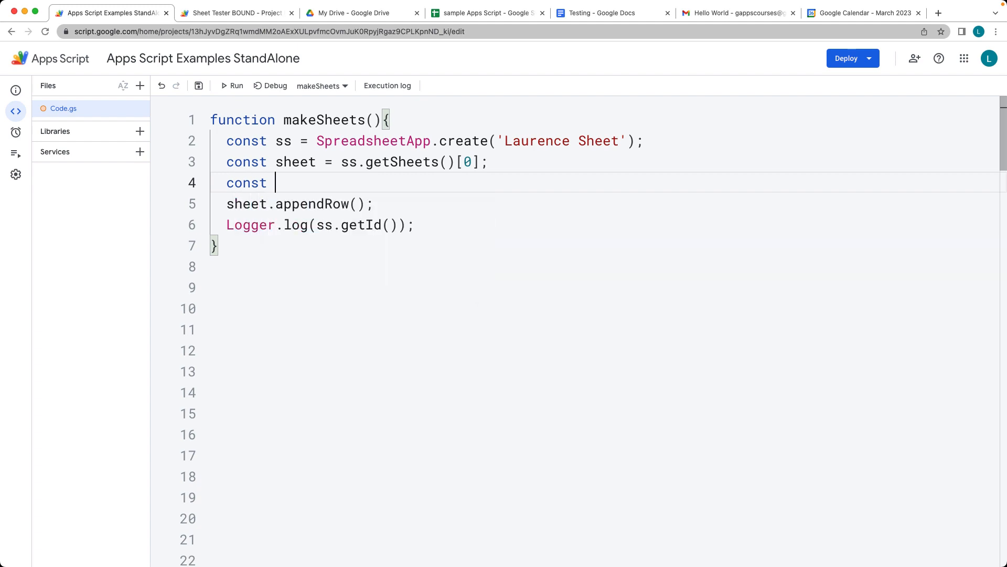
{"action": "type", "text": "row ="}
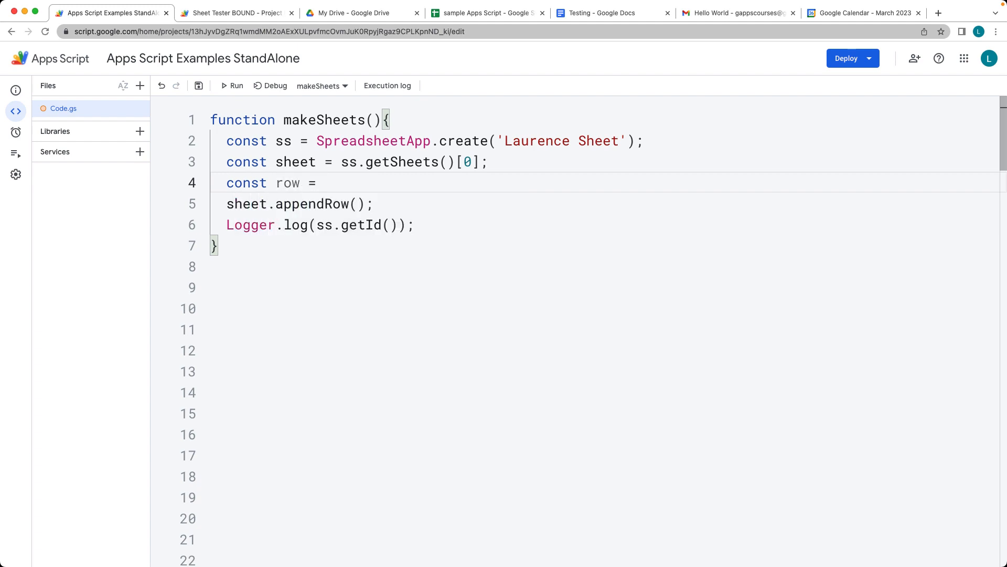
{"action": "type", "text": "[];"}
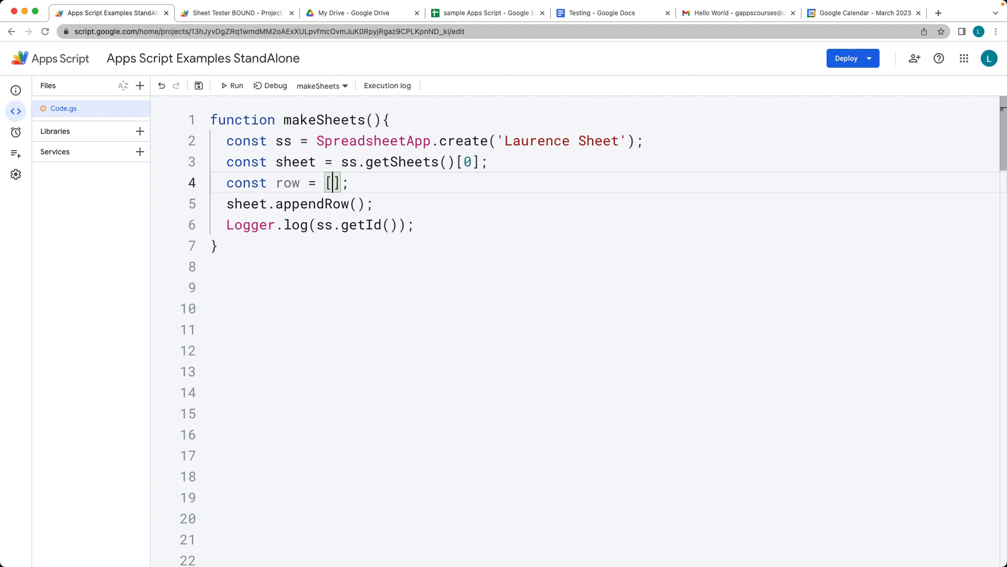
Fill row with 'Laurence', 'Svekis', '100' and pass row into appendRow.
{"action": "type", "text": "'Laurence'"}
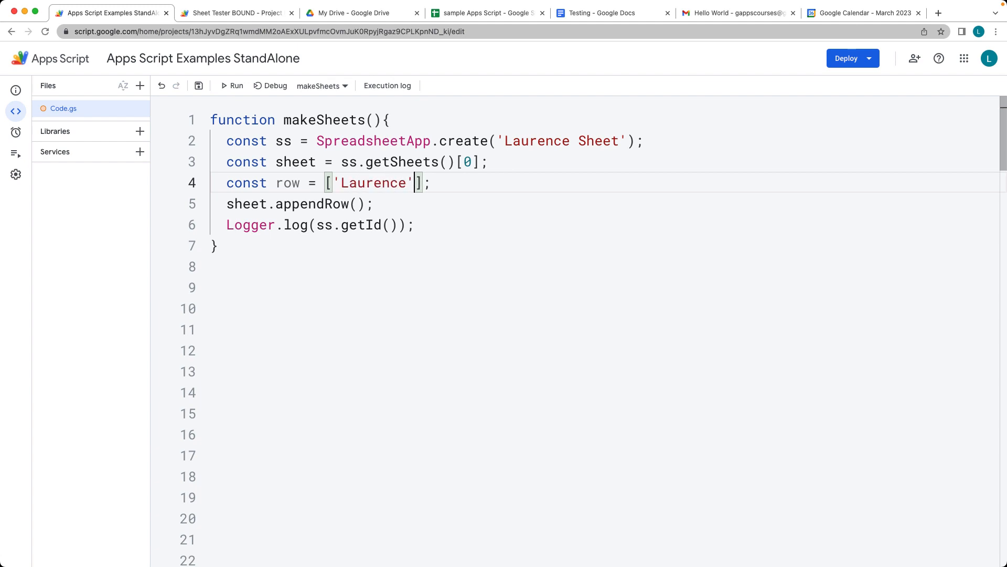
{"action": "type", "text": ",'Svekis'"}
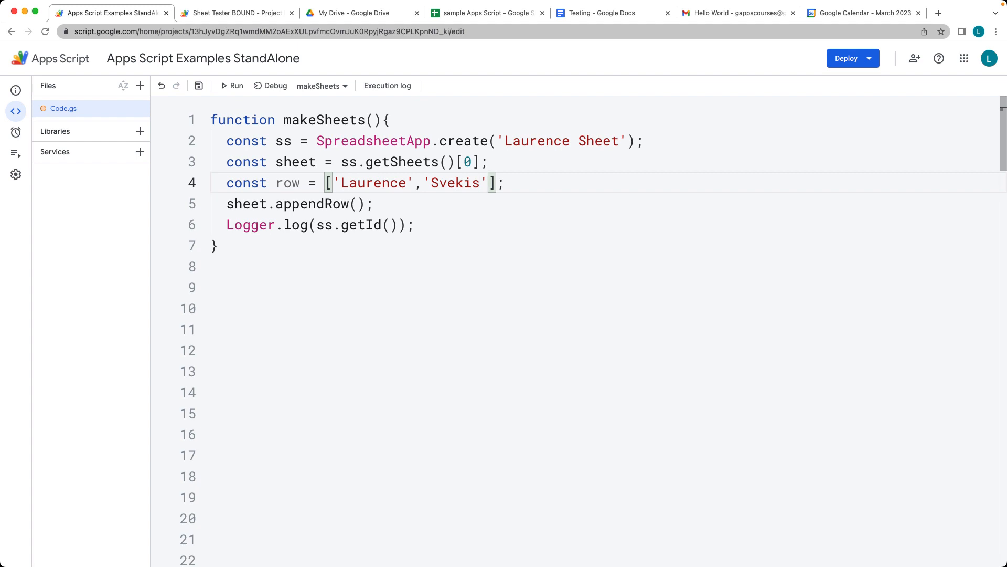
{"action": "type", "text": ",'100'"}
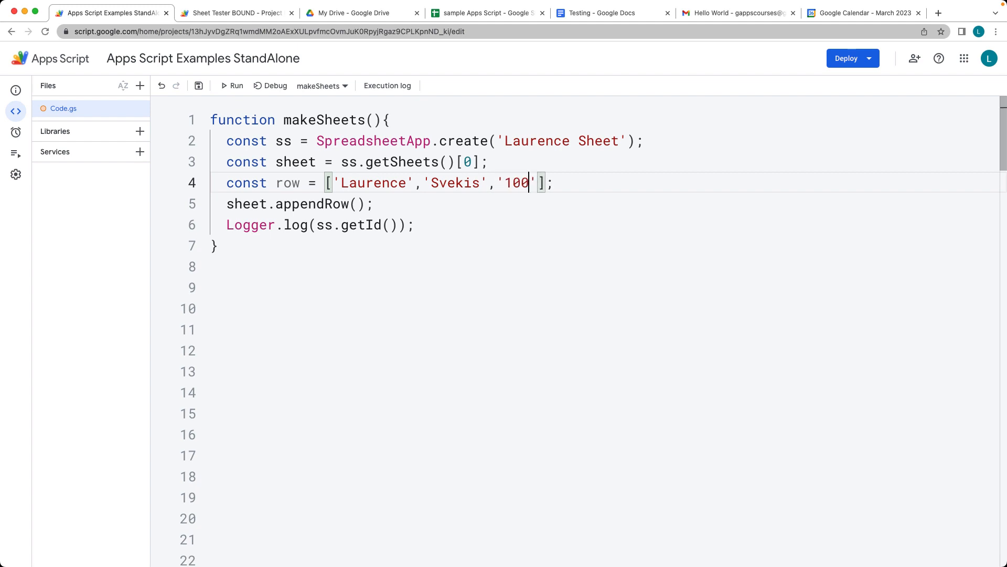
{"action": "mouse_move", "coordinate": [349, 203]}
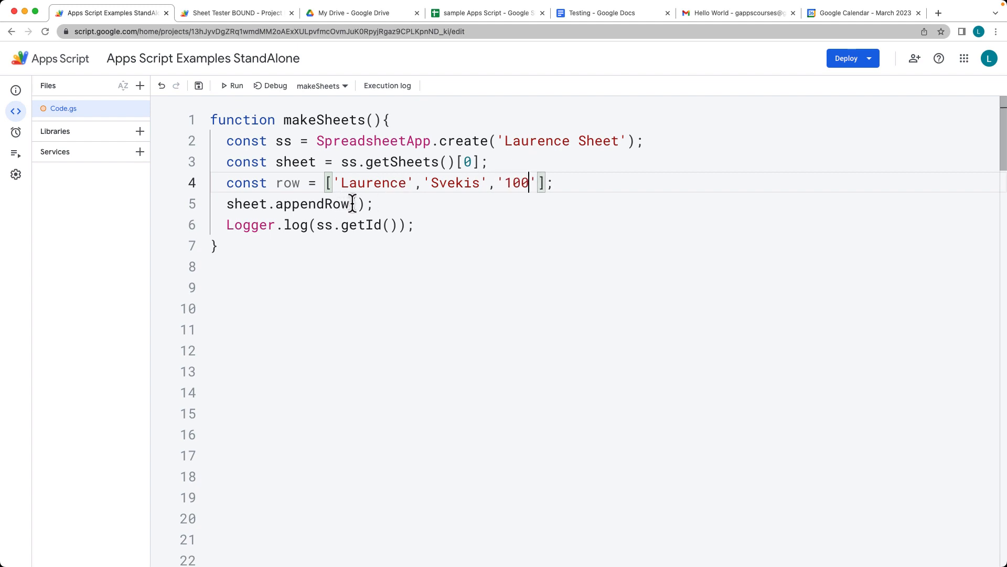
{"action": "type", "text": "row"}
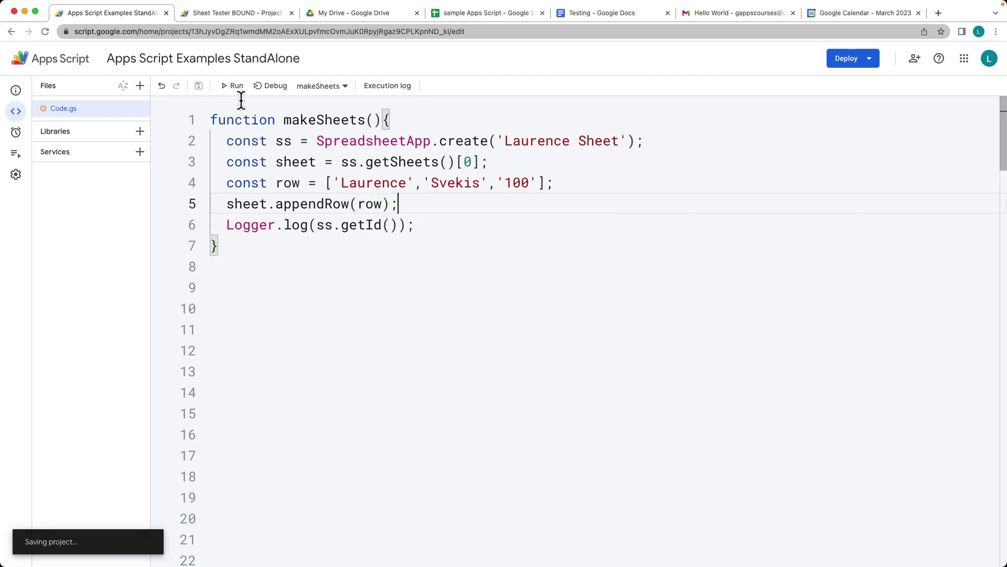
Run makeSheets, select the logged spreadsheet ID, and switch to Google Drive.
{"action": "left_click", "coordinate": [236, 85]}
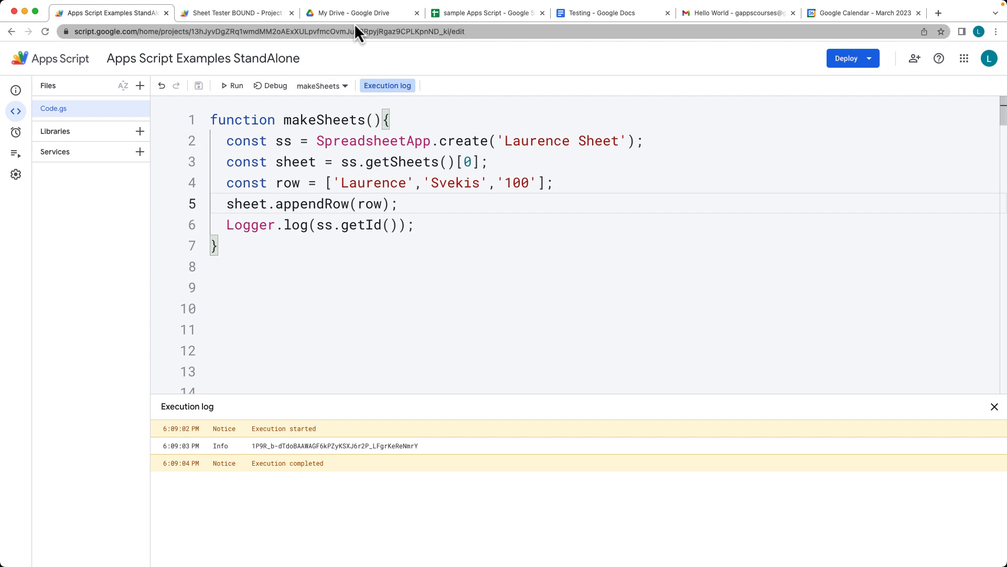
{"action": "double_click", "coordinate": [333, 445]}
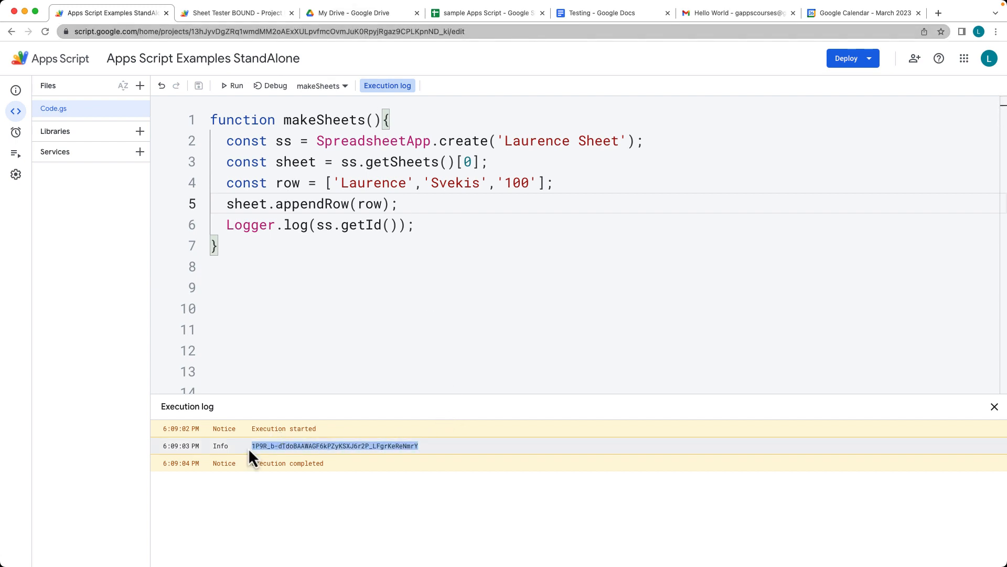
{"action": "left_click", "coordinate": [350, 12]}
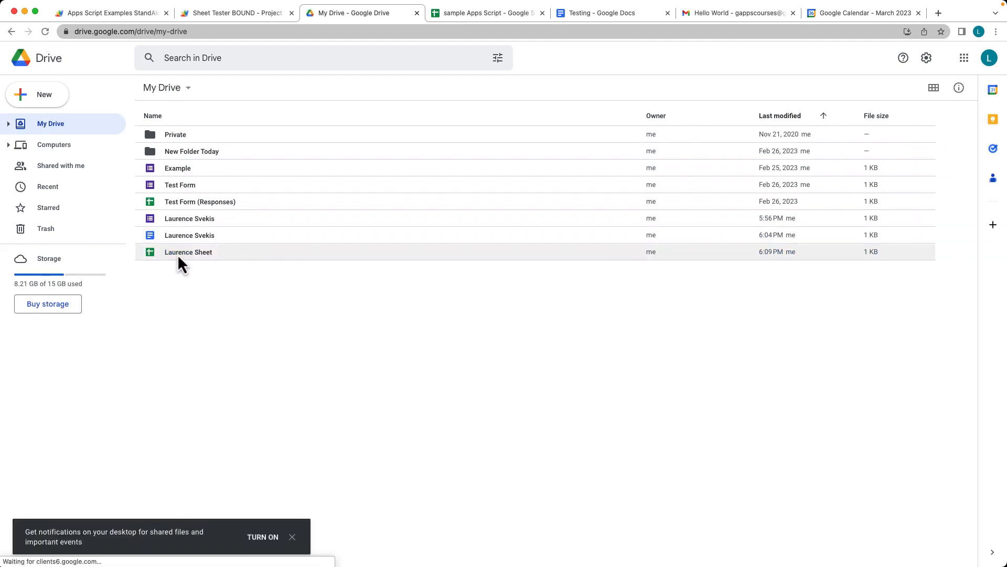
Open Laurence Sheet, check the 100 in cell C1, and return to the script editor.
{"action": "double_click", "coordinate": [188, 250]}
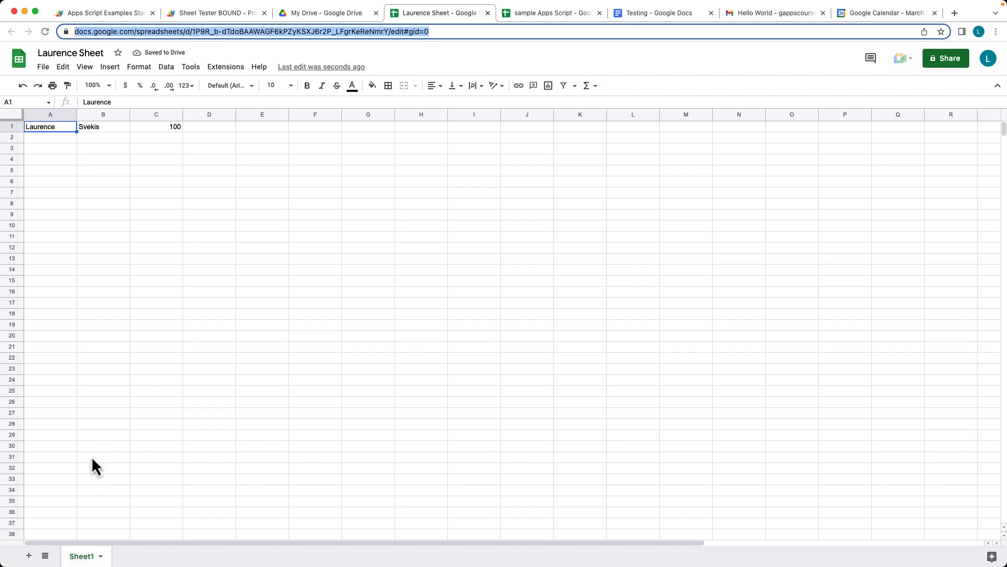
{"action": "left_click", "coordinate": [157, 127]}
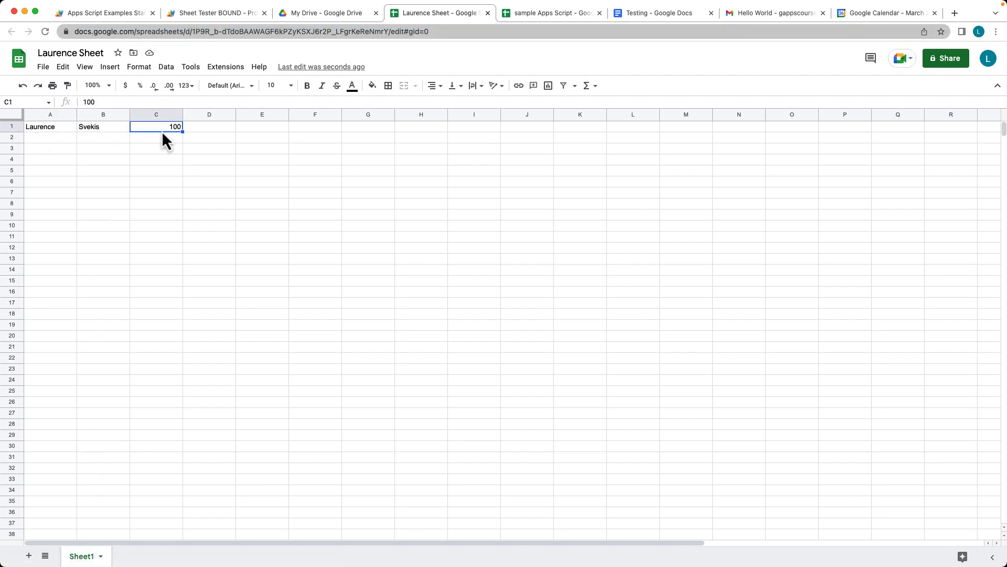
{"action": "left_click", "coordinate": [103, 12]}
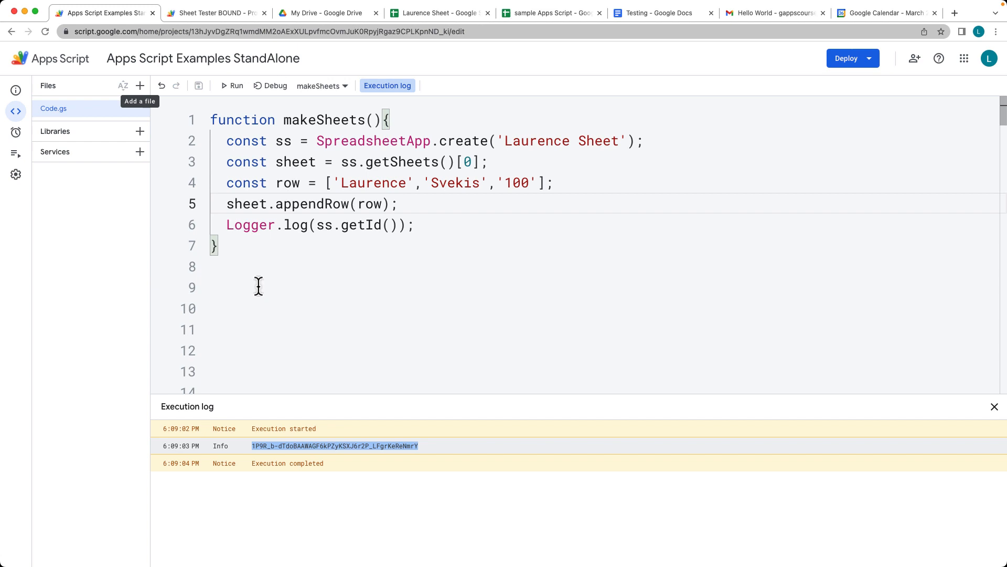
Start updateSheet with const id set to the copied Laurence Sheet ID string.
{"action": "type", "text": "functi"}
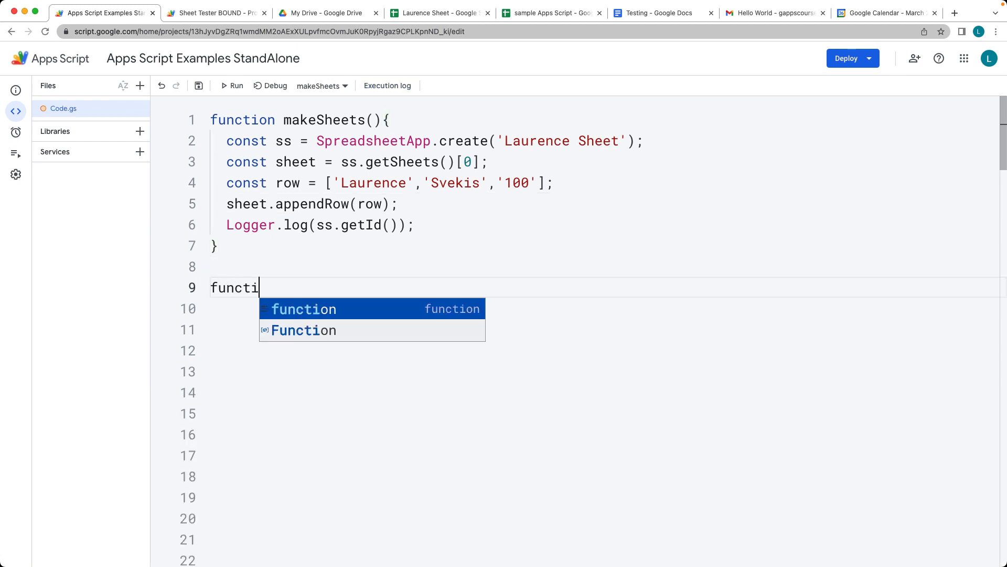
{"action": "type", "text": "on updateSheet(){"}
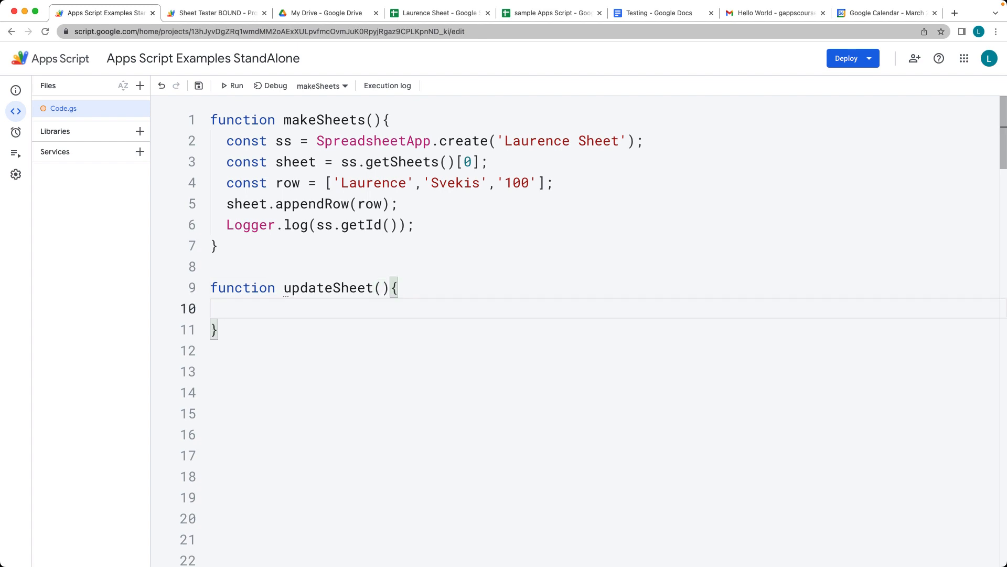
{"action": "type", "text": "const id ="}
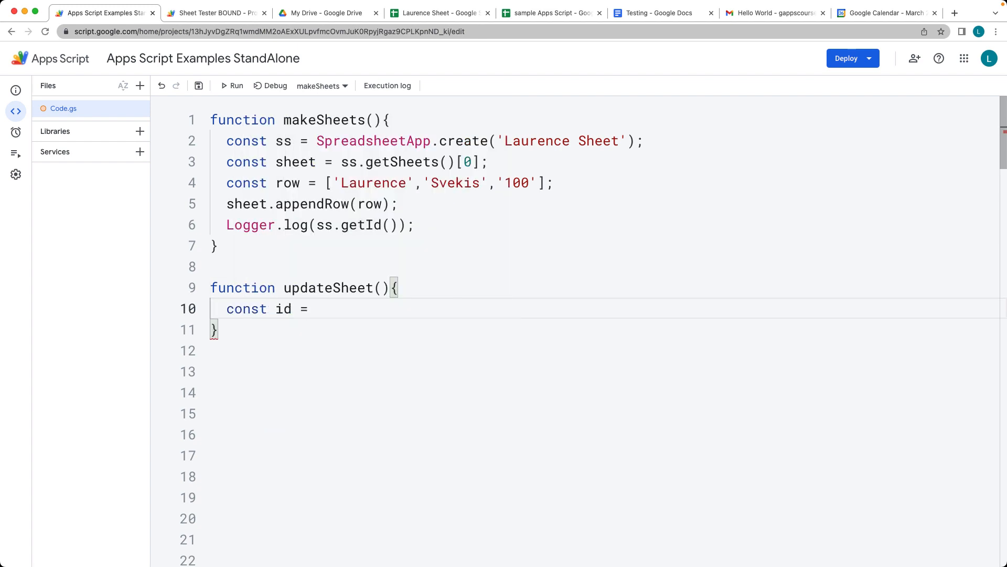
{"action": "type", "text": "'1P9R_b-dTdoBAAWAGF6kPZyKSXJ6r2P_LFgrKeReNmrY';"}
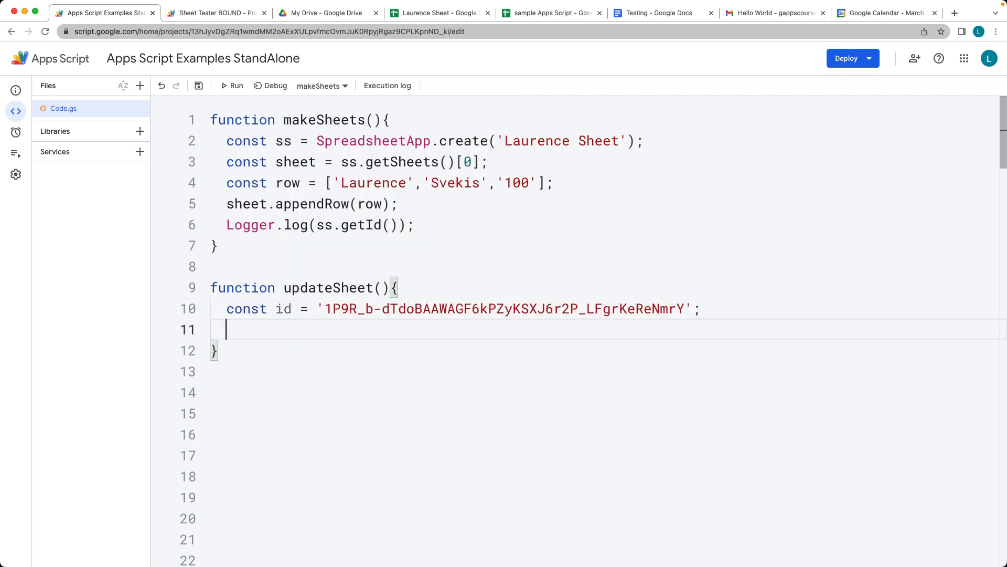
Open the spreadsheet with const ss = SpreadsheetApp.openById(id).
{"action": "type", "text": "const"}
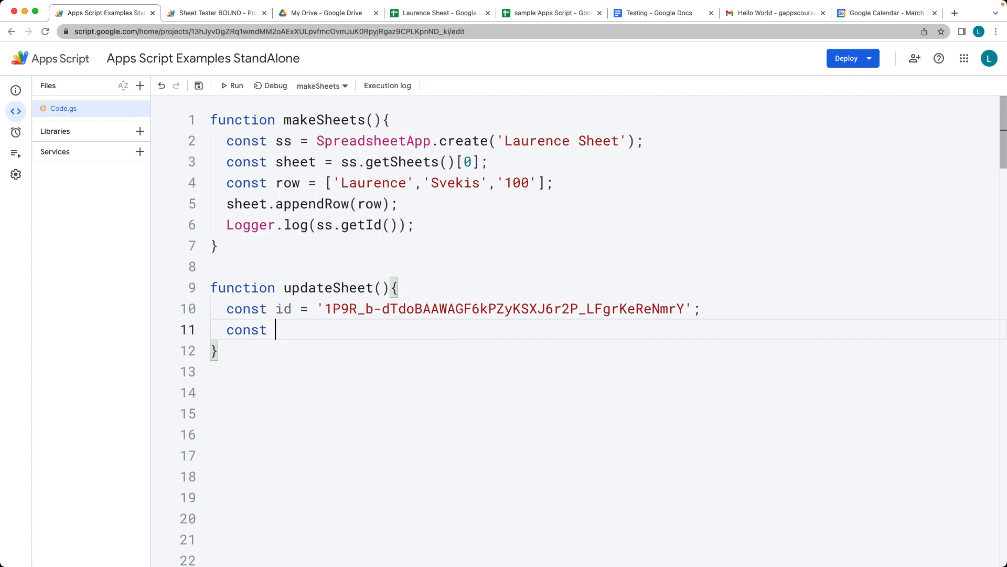
{"action": "type", "text": "ss ="}
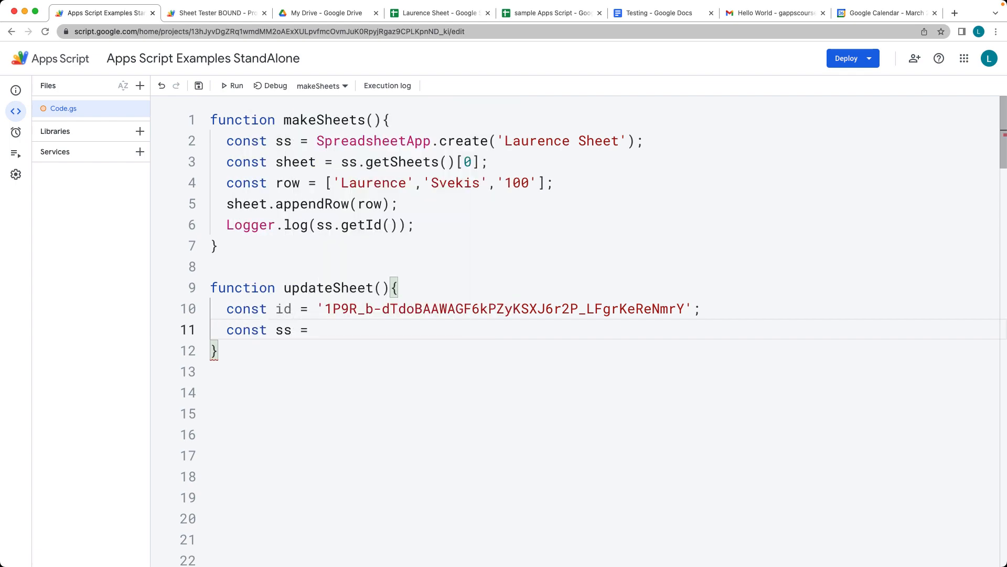
{"action": "type", "text": "SpreadsheetApp."}
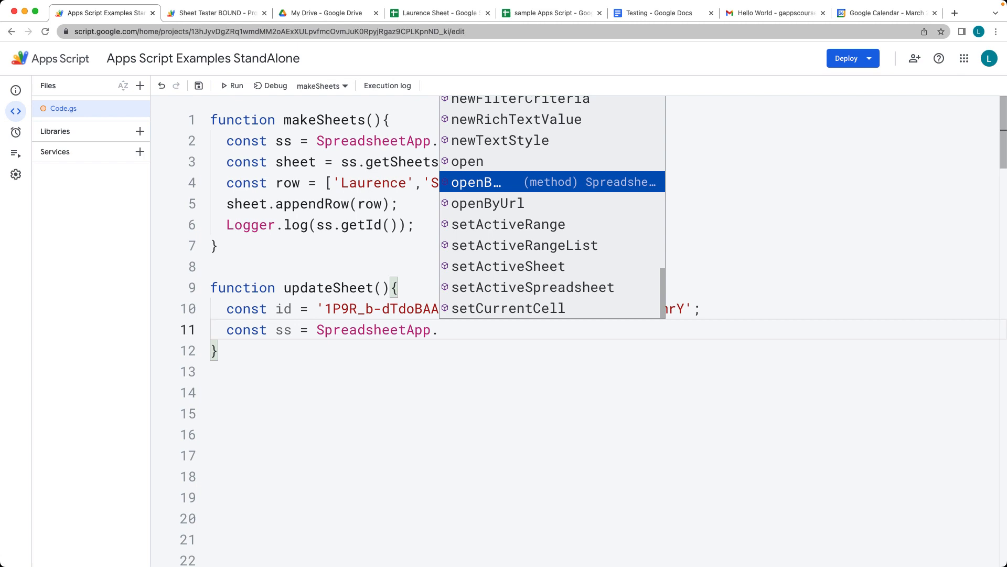
{"action": "left_click", "coordinate": [475, 181]}
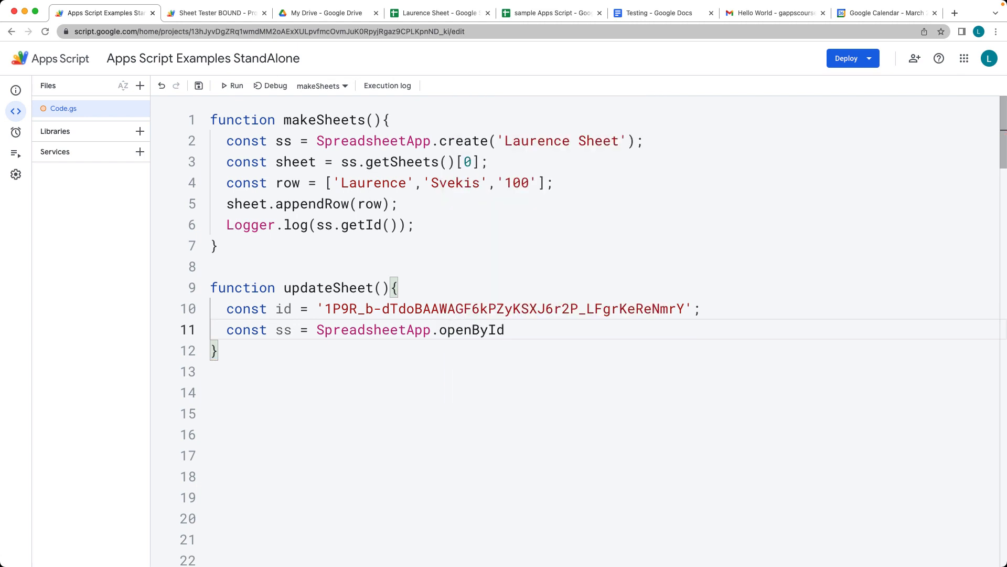
{"action": "type", "text": "(id);"}
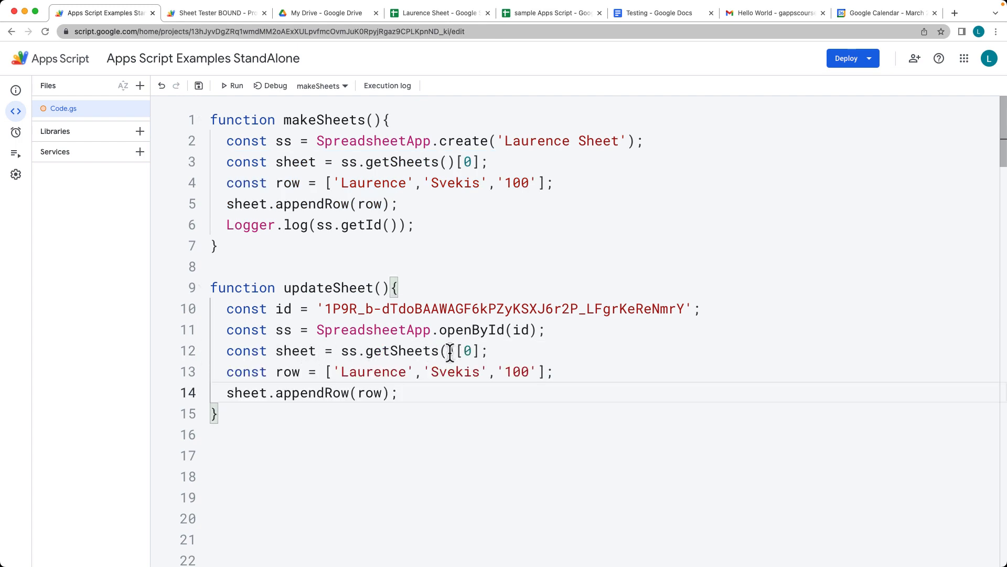
Edit the copied row to 1 Laurence, 1 Svekis, 55, run updateSheet, and return to the editor.
{"action": "double_click", "coordinate": [467, 351]}
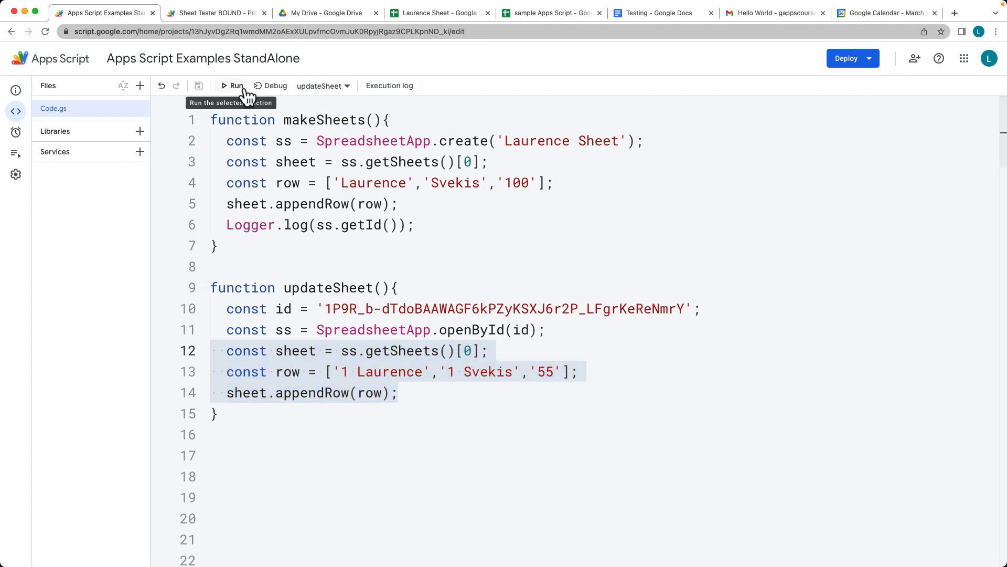
{"action": "left_click", "coordinate": [440, 13]}
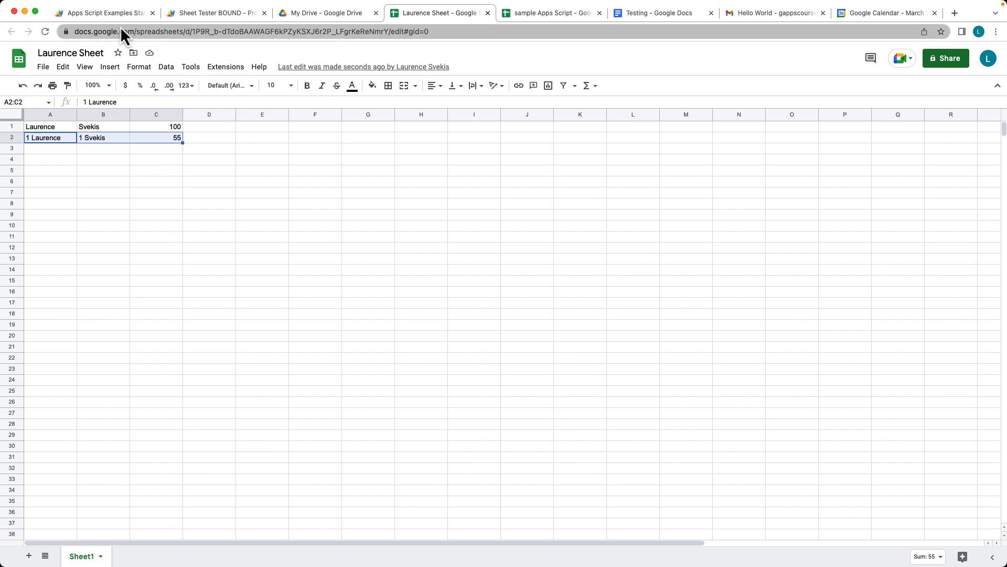
{"action": "left_click", "coordinate": [103, 13]}
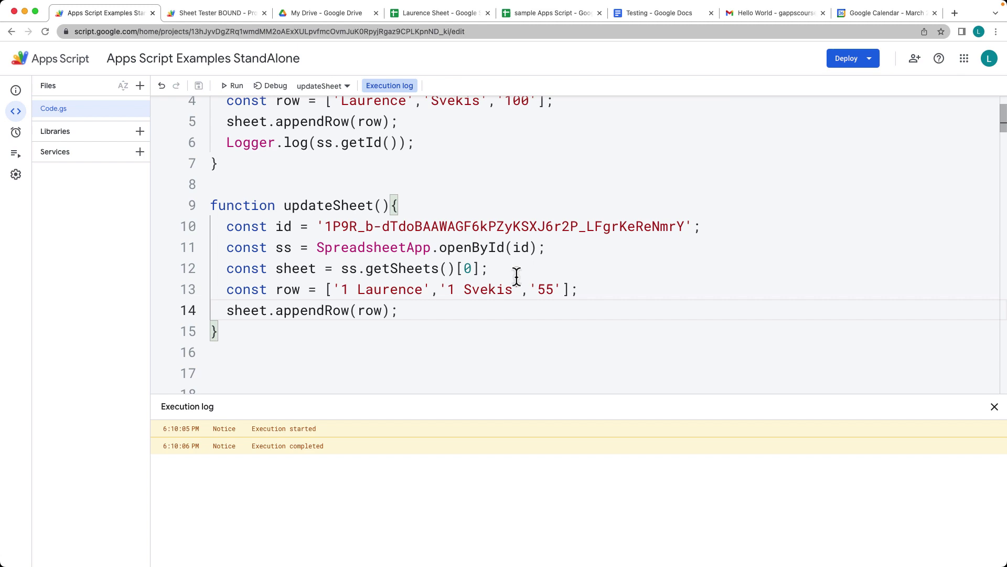